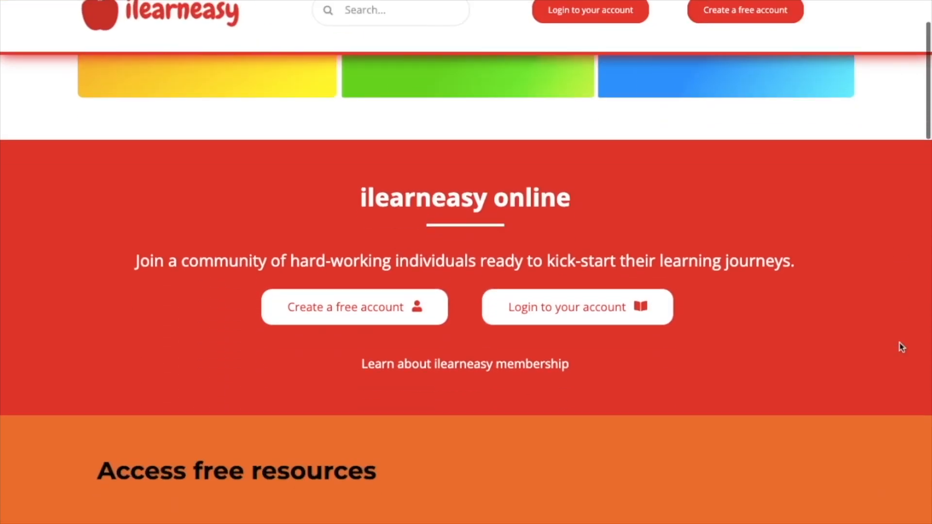
pyautogui.scroll(-3)
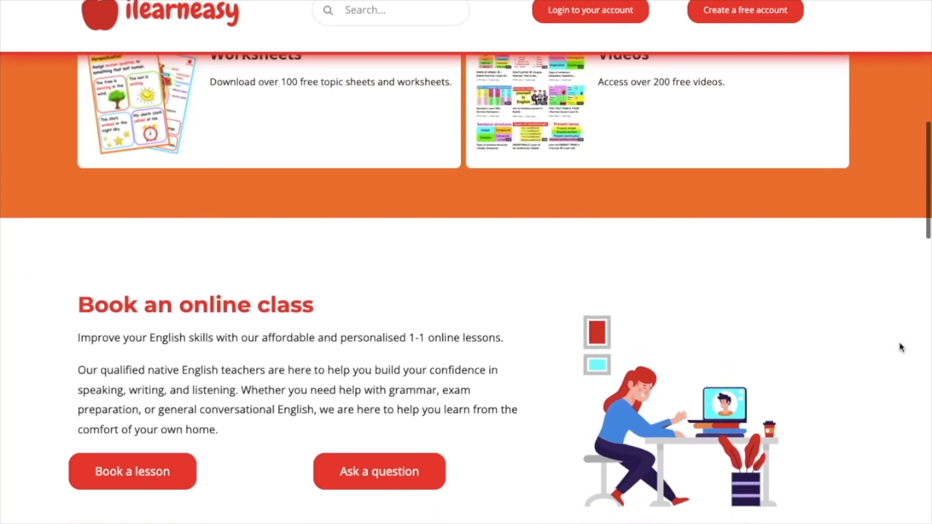
pyautogui.scroll(-3)
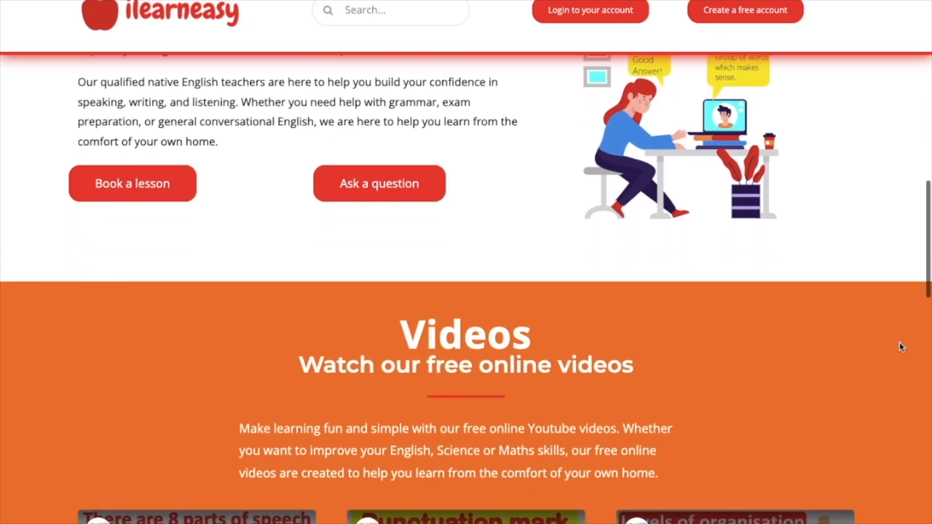